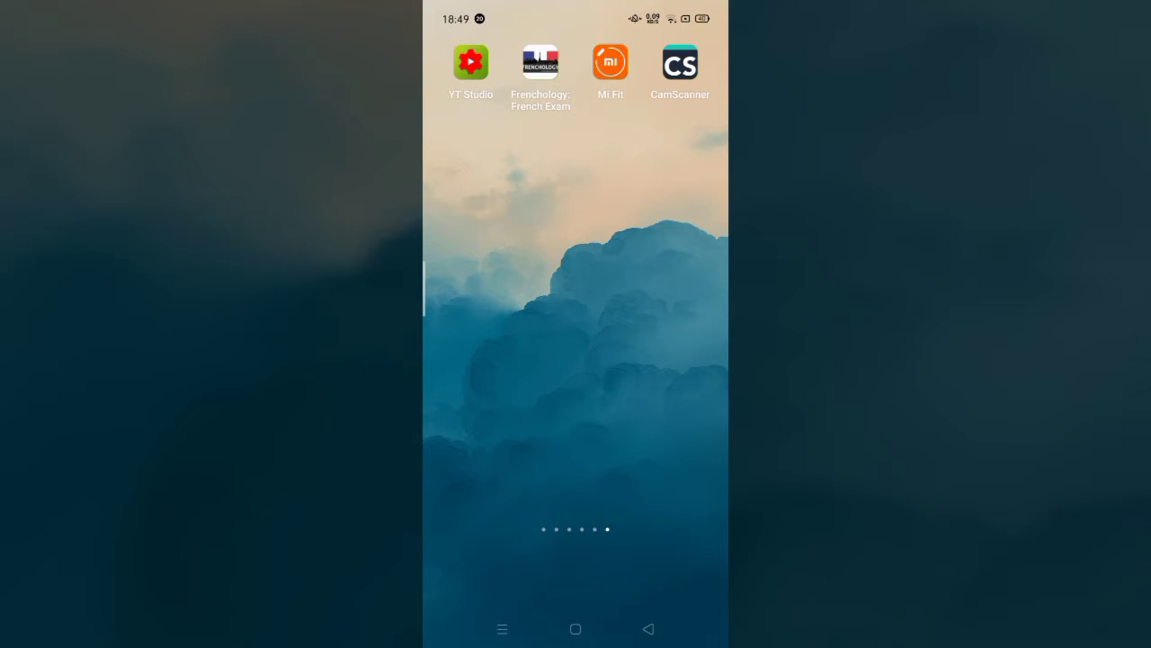
# - Launch CamScanner from the home screen to its empty Create PDF page
pyautogui.click(680, 61)
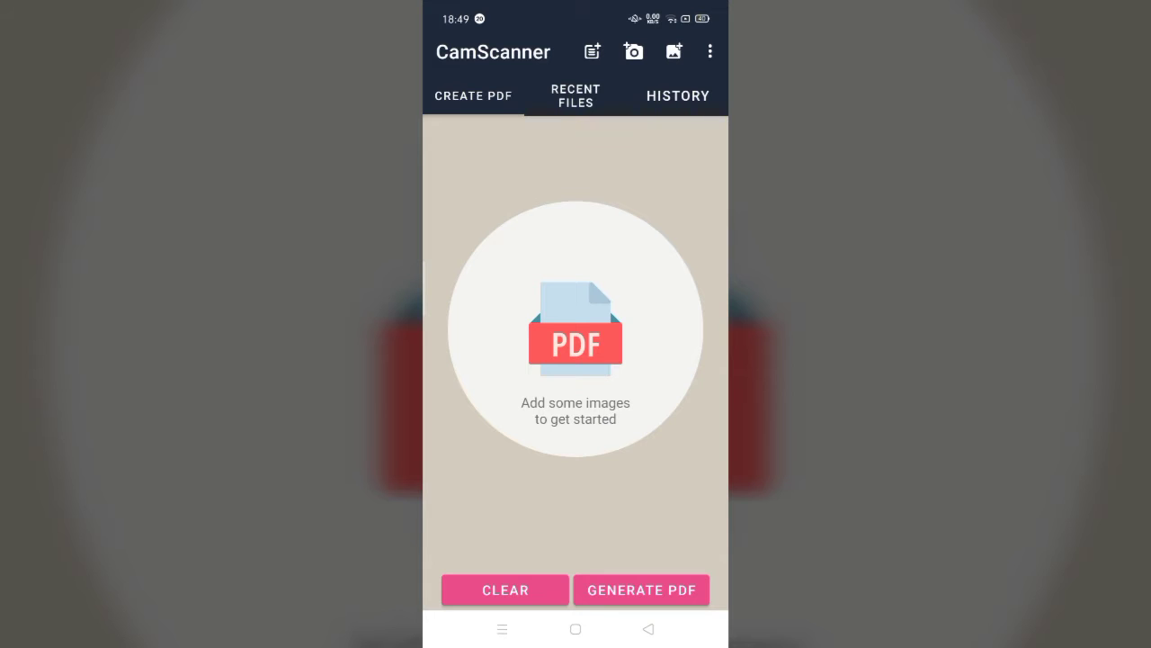
# - Capture a photo with the camera and add it as page 1 of 1
pyautogui.click(633, 50)
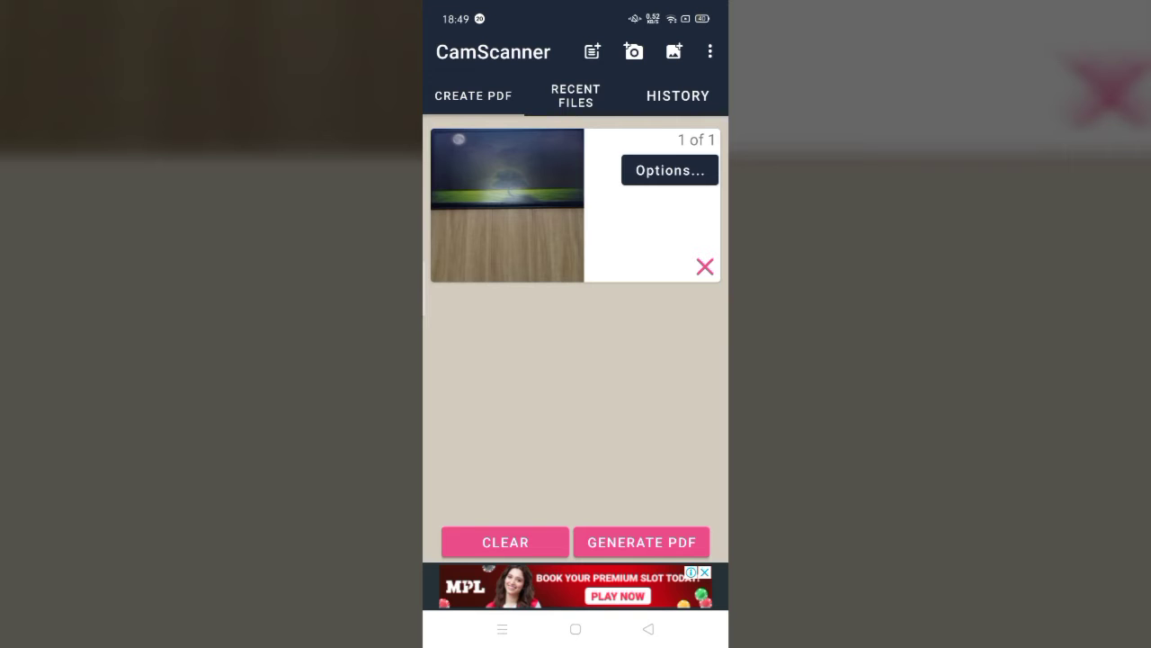
pyautogui.click(669, 169)
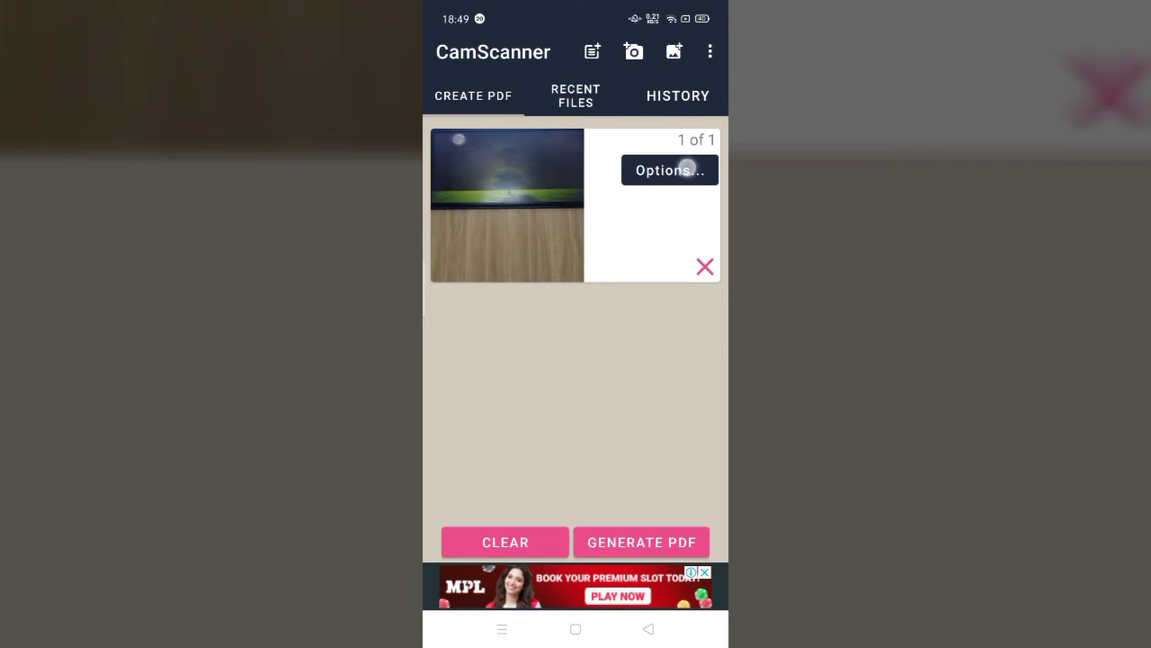
pyautogui.click(669, 169)
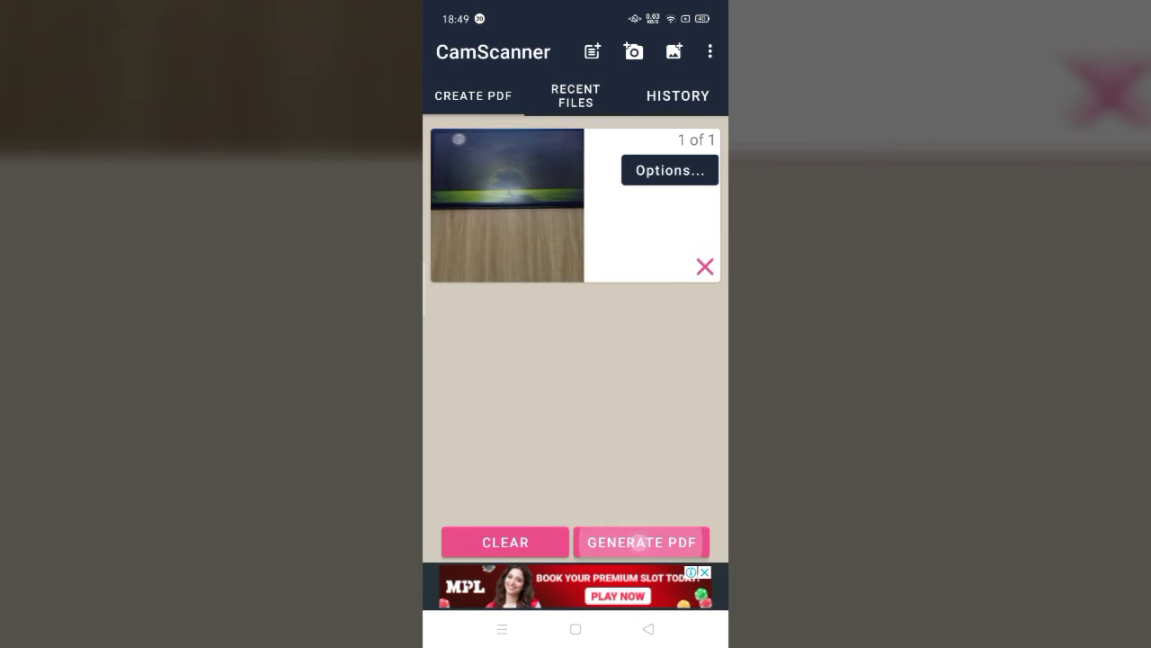
# - Generate the PDF and save it to Download as "ALL in 1 Abhiveer"
pyautogui.click(640, 541)
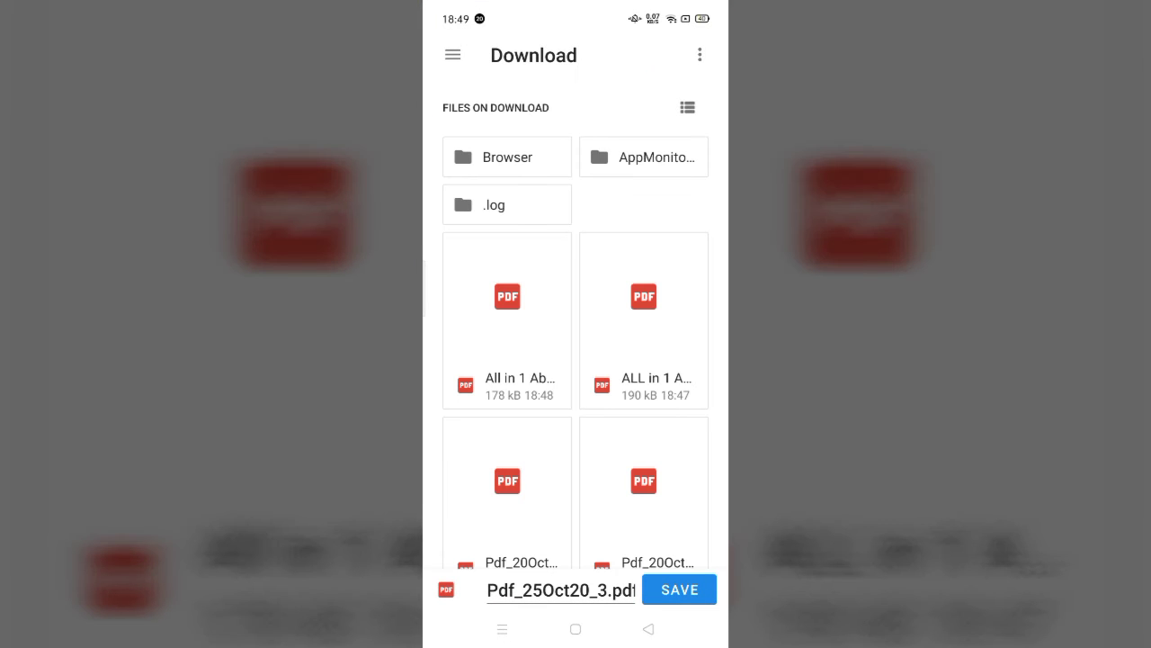
pyautogui.click(559, 590)
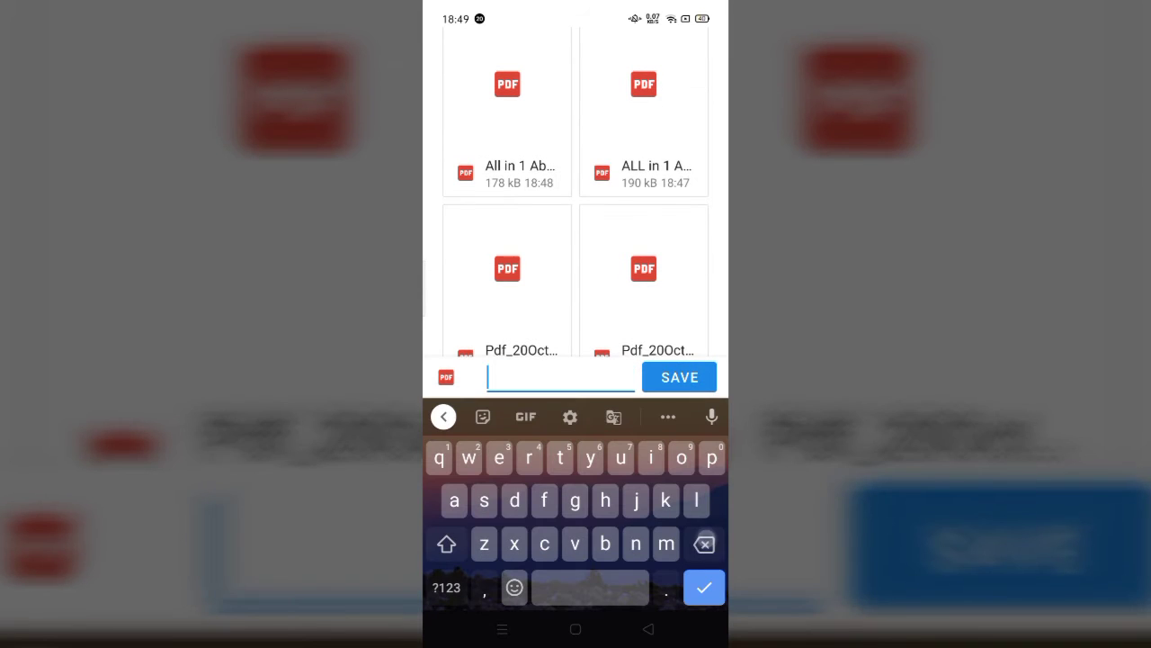
pyautogui.write('ALL in 1')
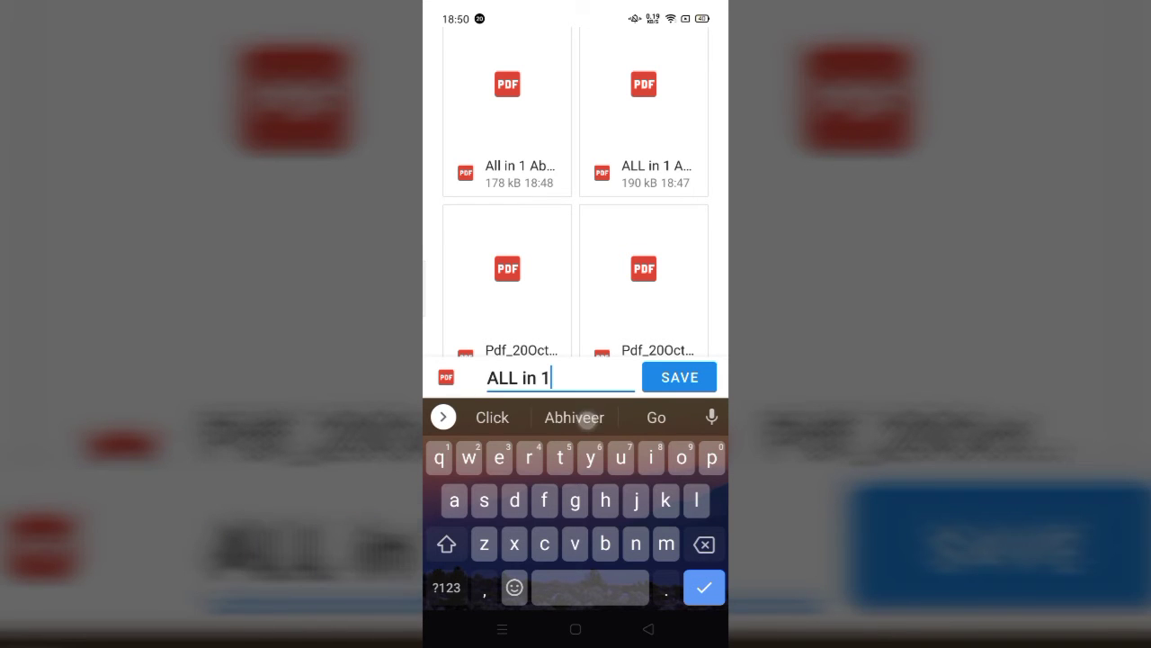
pyautogui.click(574, 418)
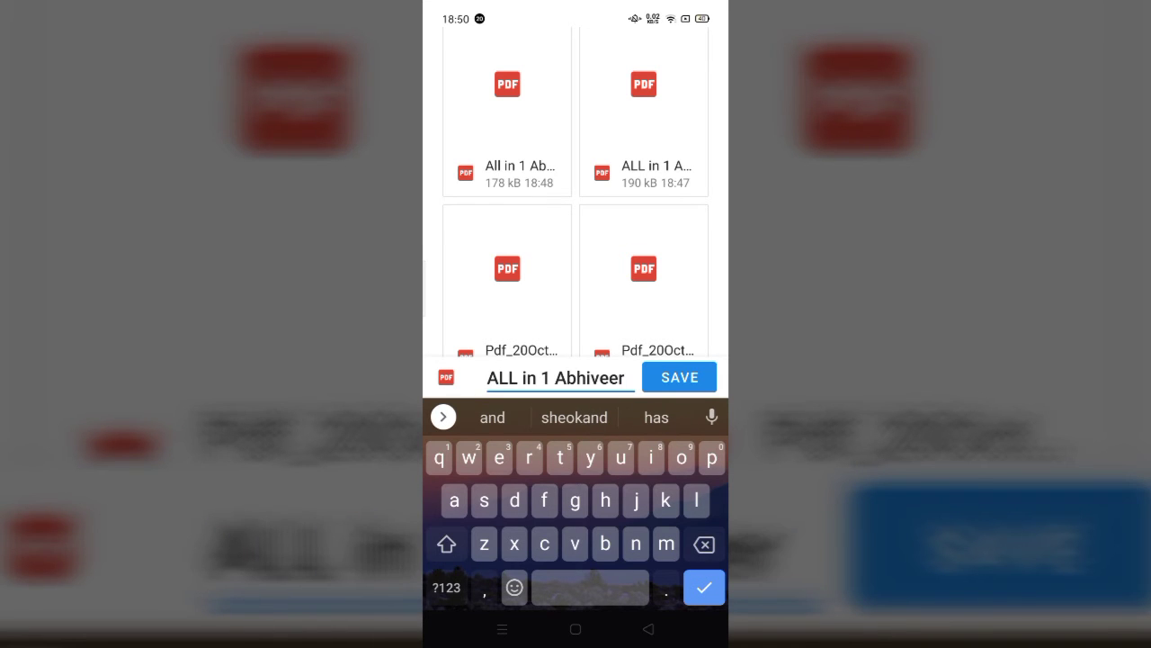
pyautogui.click(678, 376)
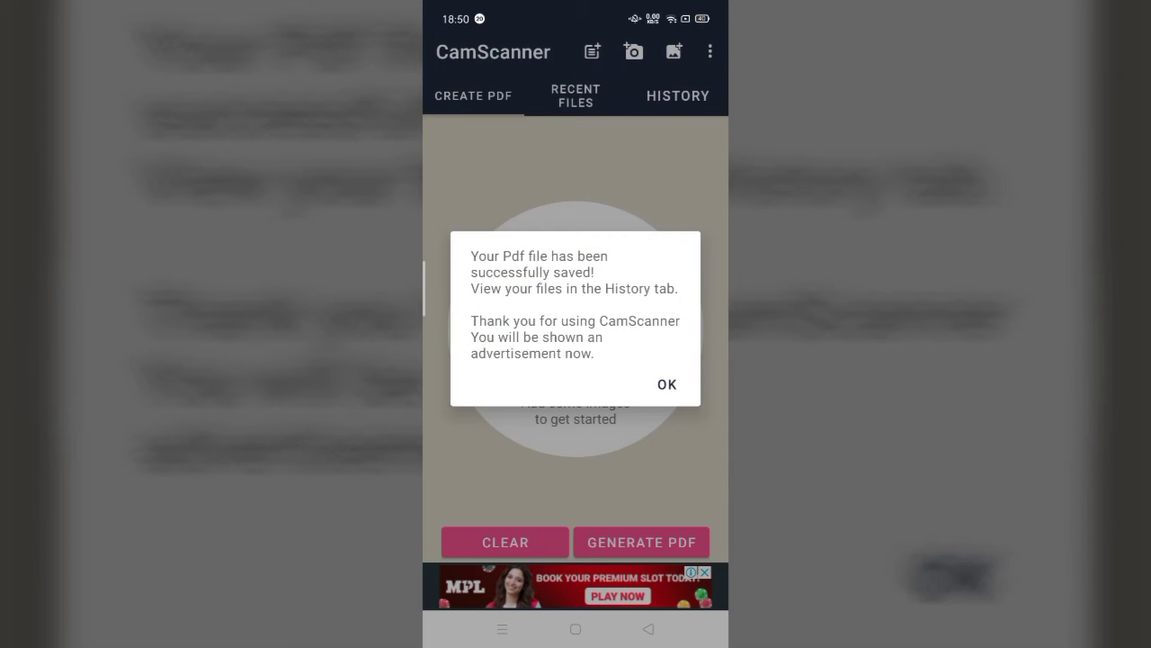
# - Dismiss the save confirmation and the advertisement to reach the History list
pyautogui.click(665, 385)
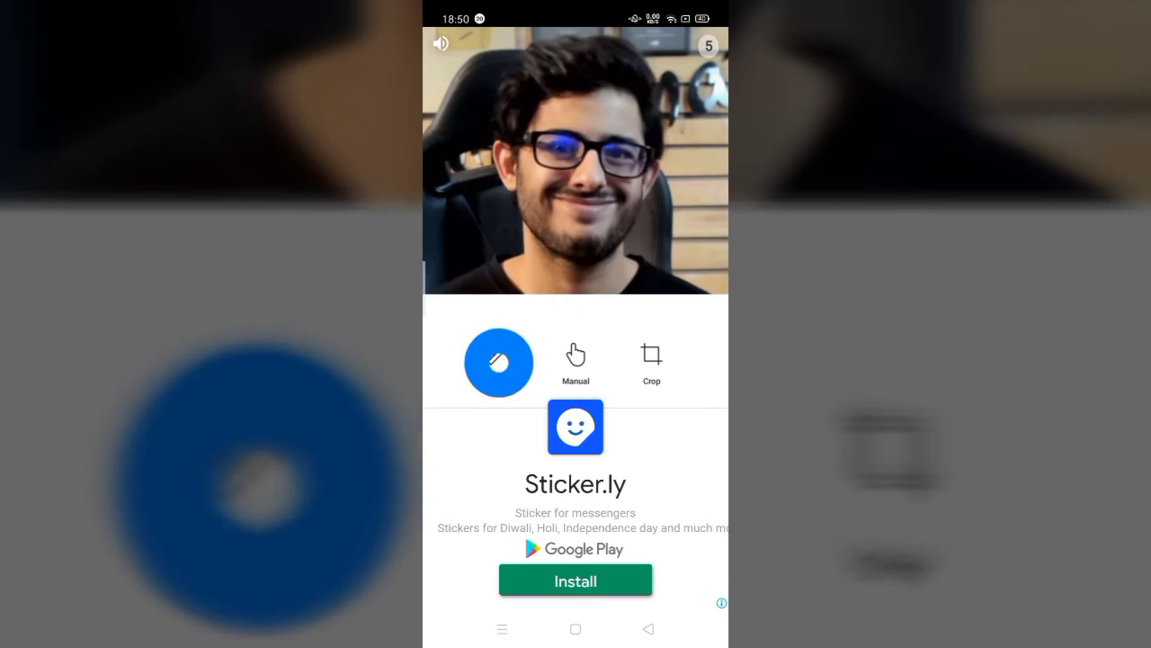
pyautogui.click(498, 363)
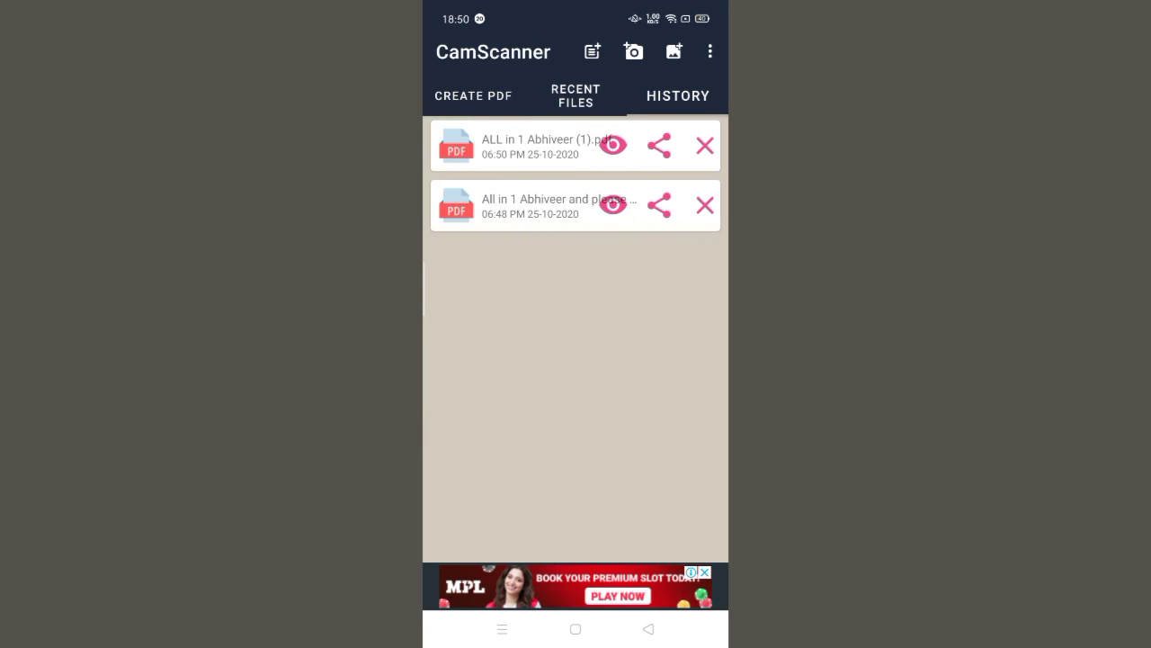
# - View the newest PDF from History in Acrobat for Samsung
pyautogui.click(659, 144)
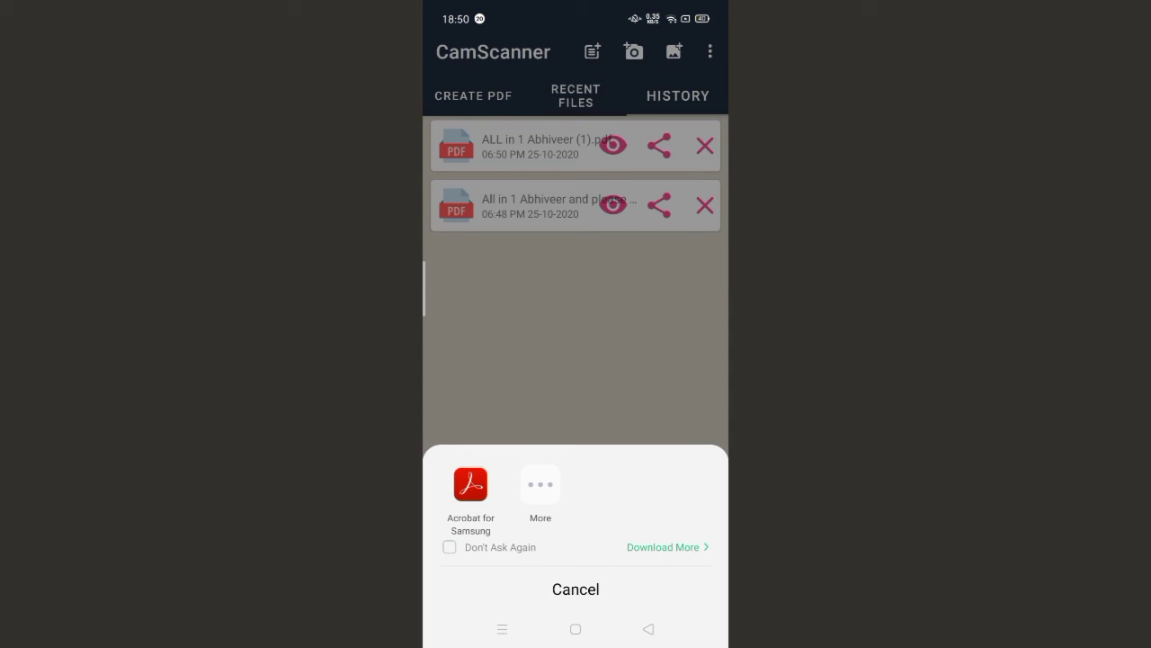
pyautogui.click(472, 484)
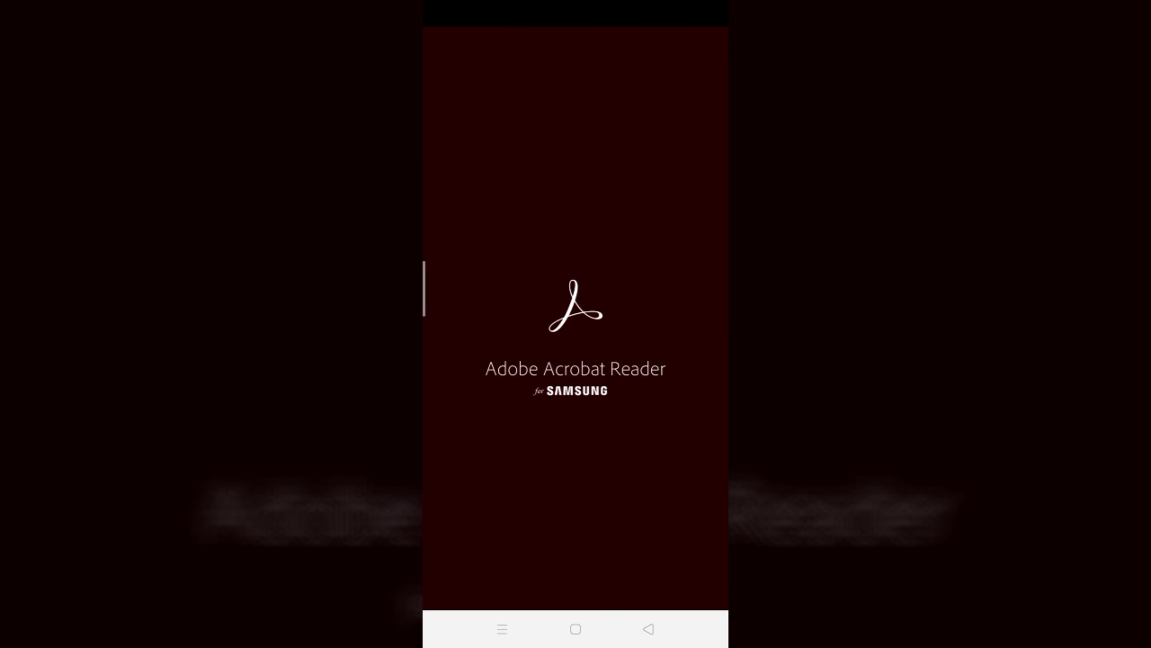